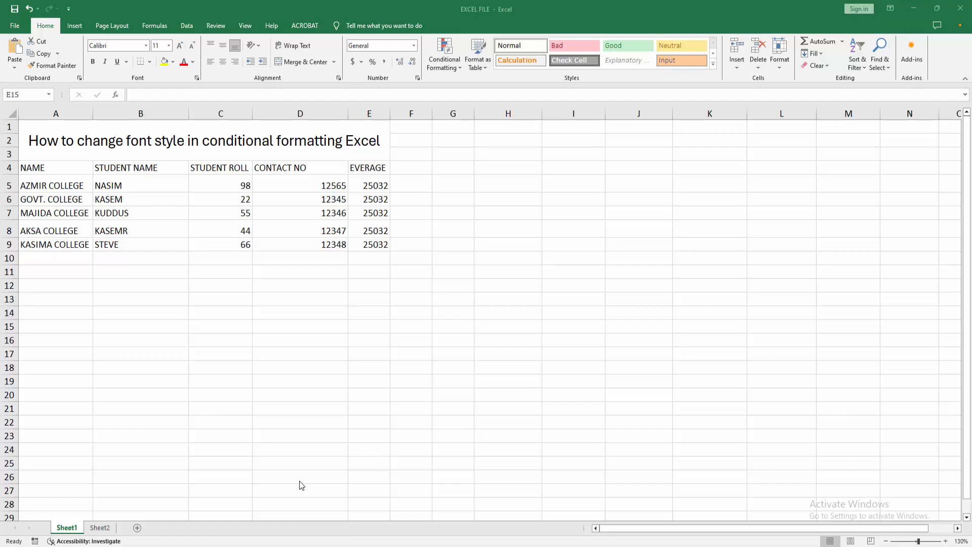
mouse_move(298, 344)
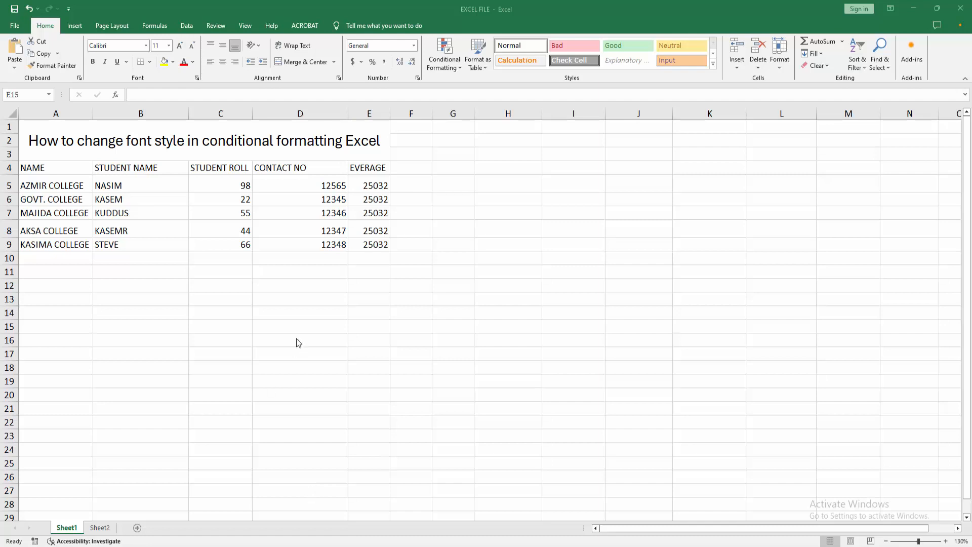
mouse_move(287, 297)
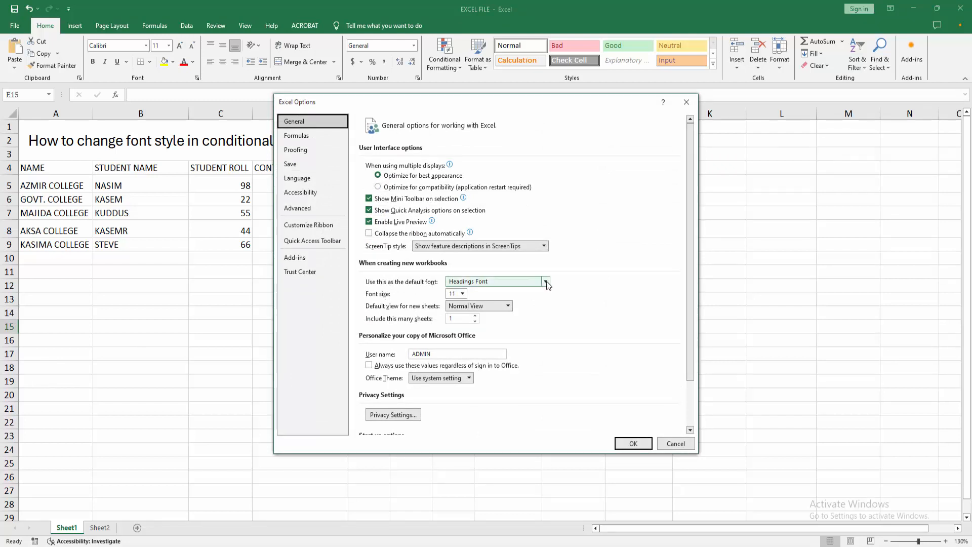
Choose Arial at size 20 as the default font in Excel Options and confirm with OK.
click(545, 280)
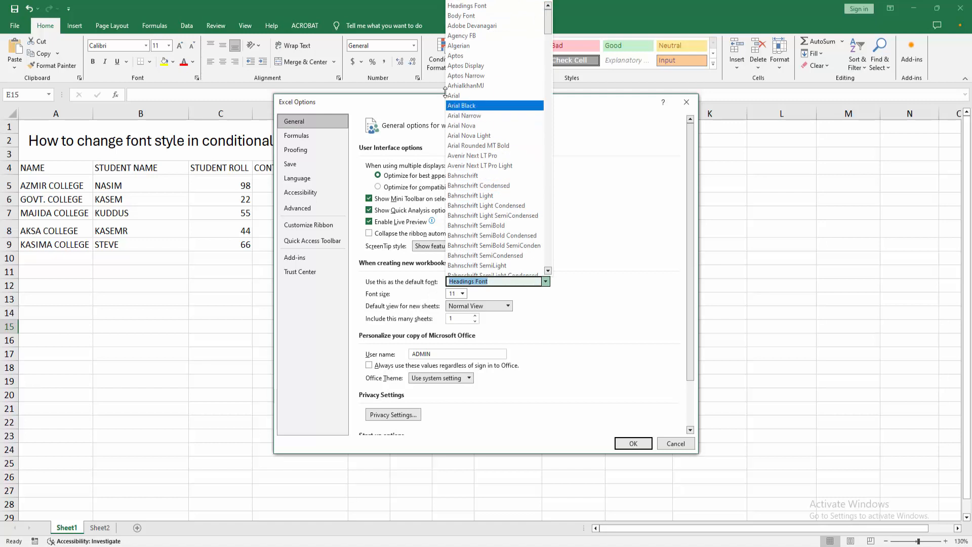
click(453, 95)
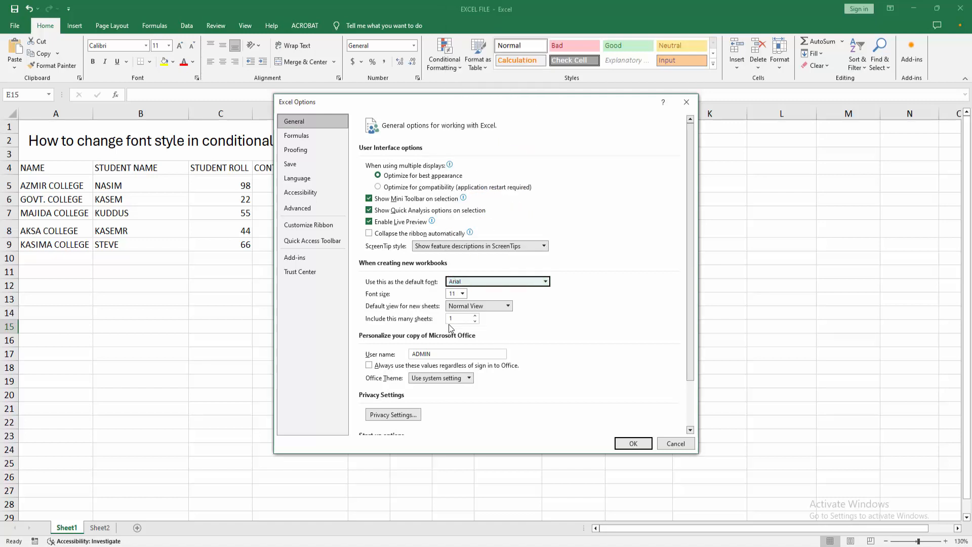
click(463, 293)
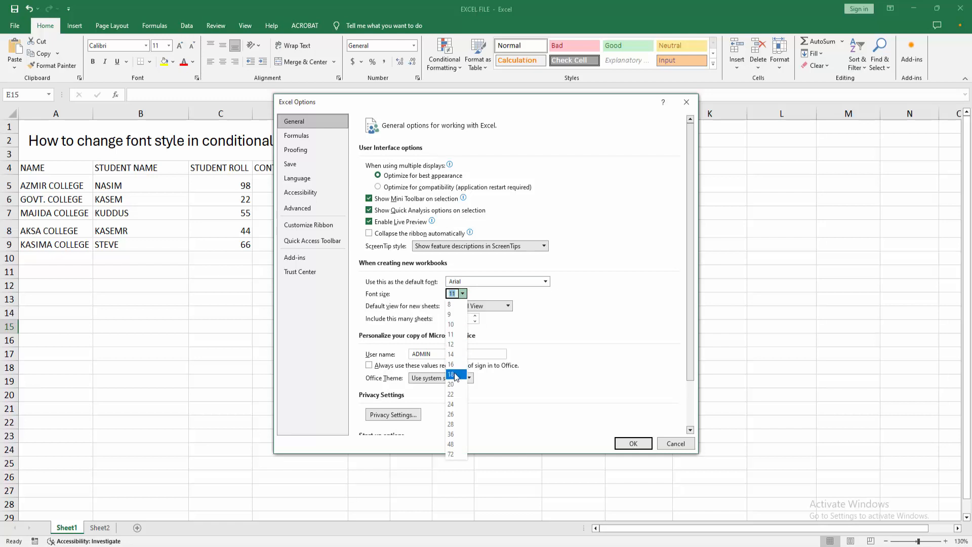
click(449, 385)
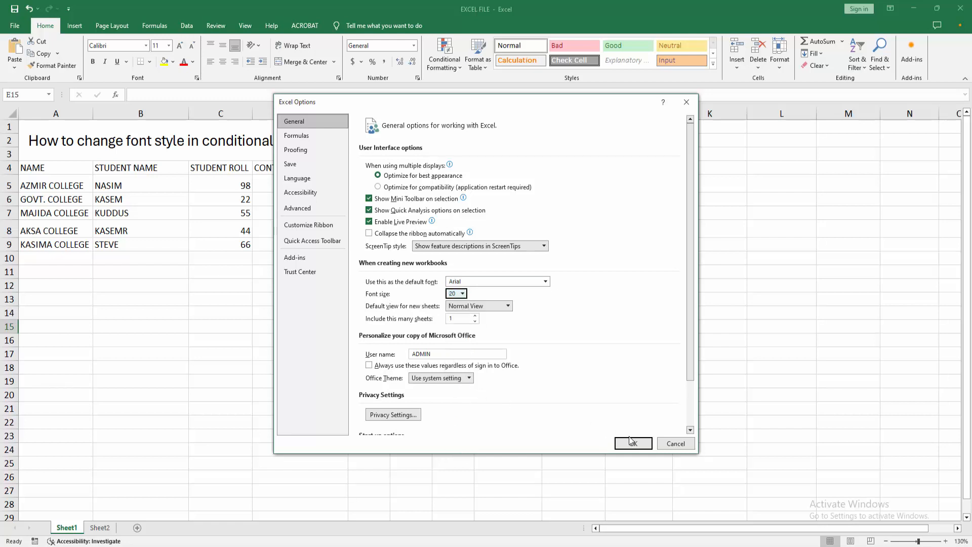
click(631, 444)
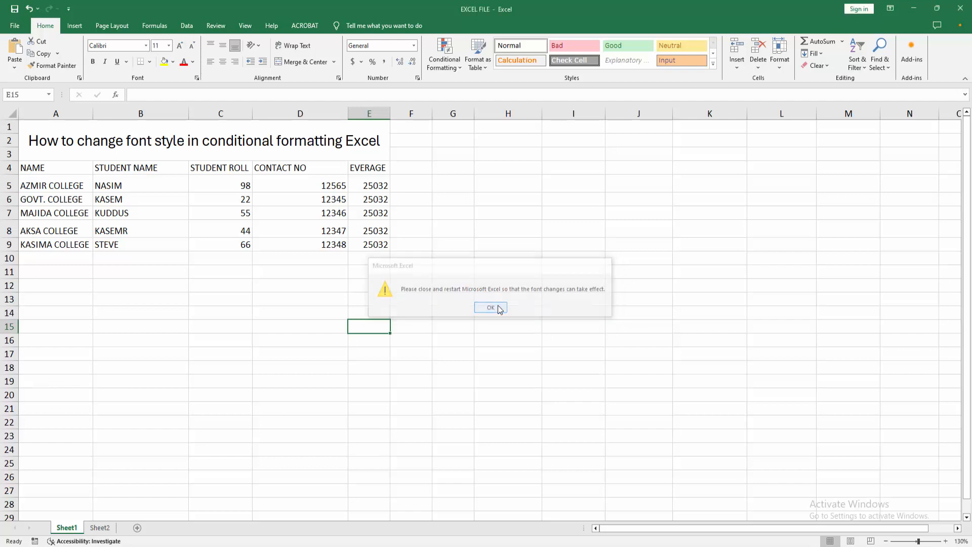
Acknowledge the message that Excel must restart for the font change to take effect.
click(491, 308)
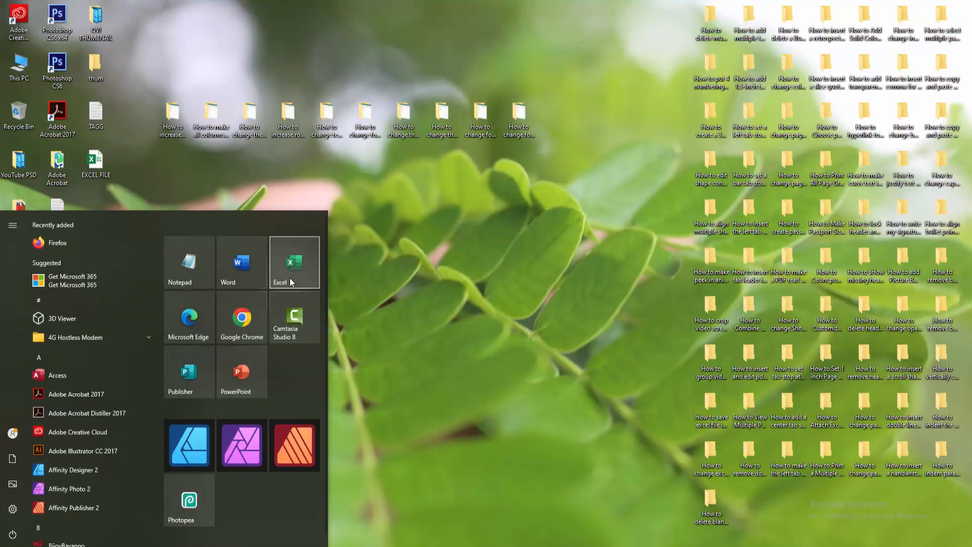
Relaunch Excel from the Start menu and create a new blank workbook.
click(279, 263)
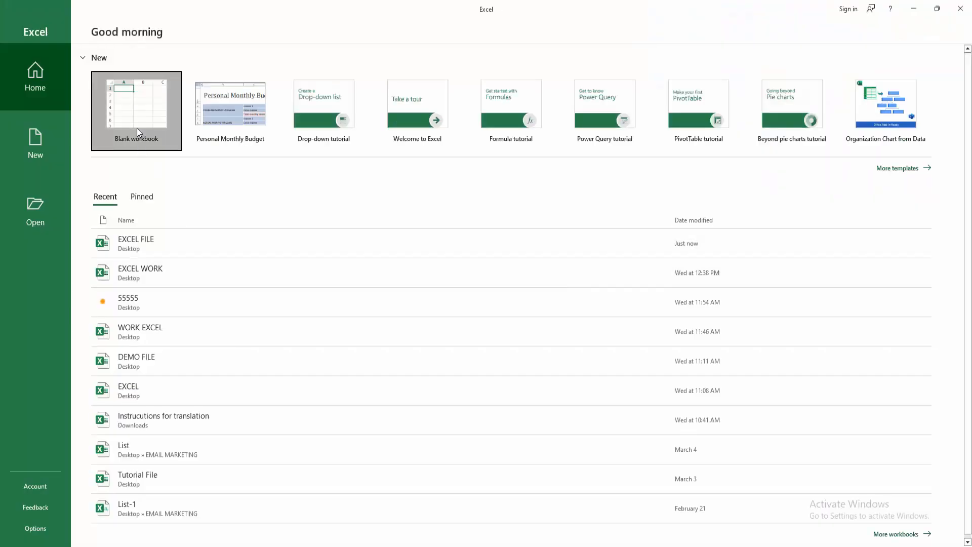
click(136, 110)
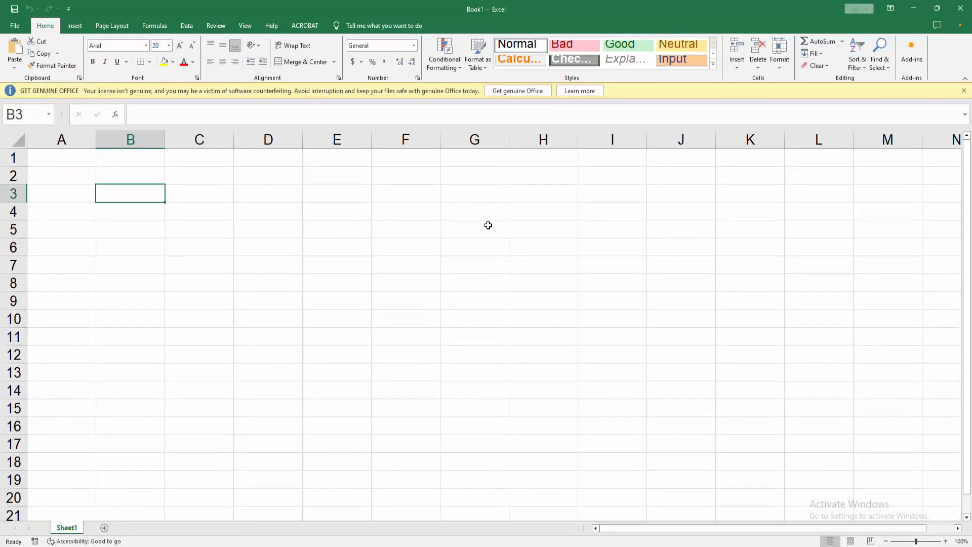
Enter sample text 'rytrytryt' in cell B3 showing Arial 20, and dismiss the Get Genuine Office notice.
click(443, 53)
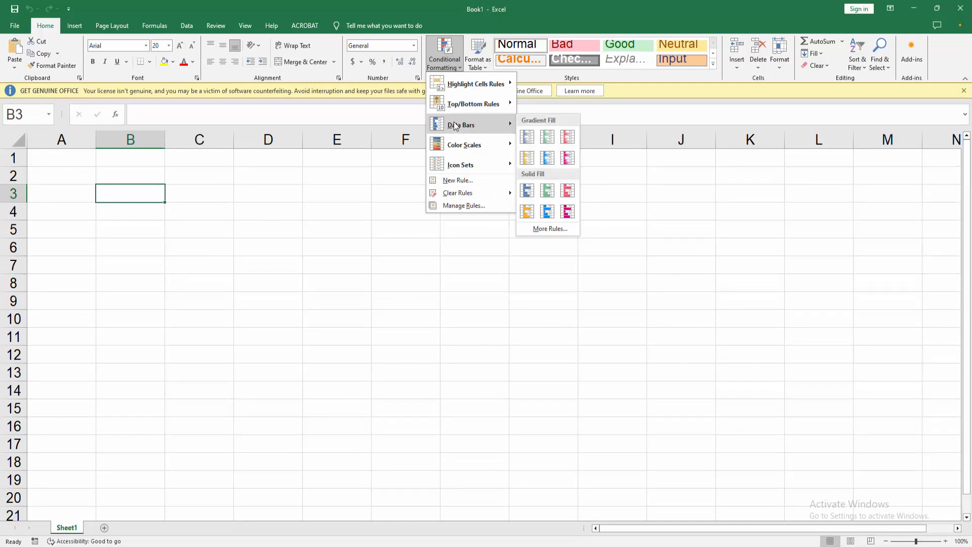
mouse_move(520, 140)
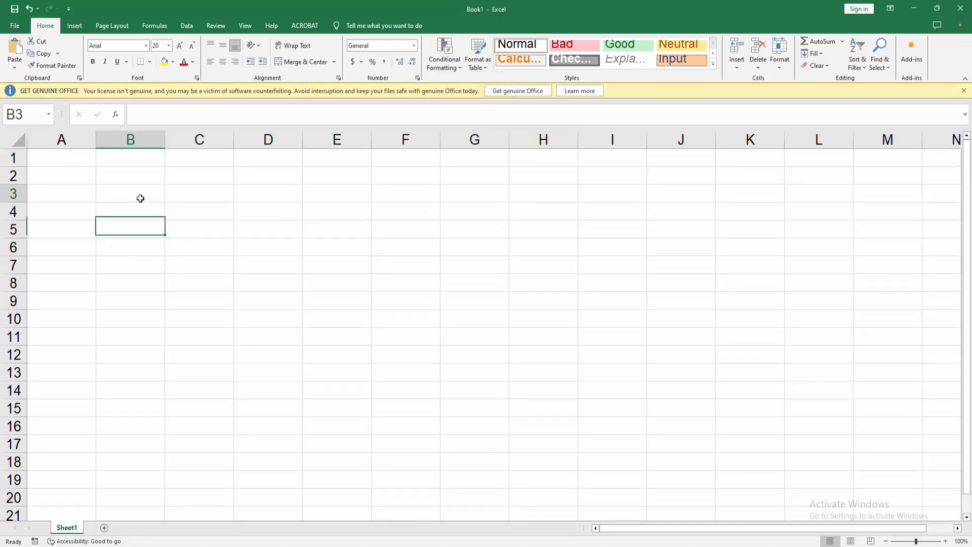
text(rytrytryt)
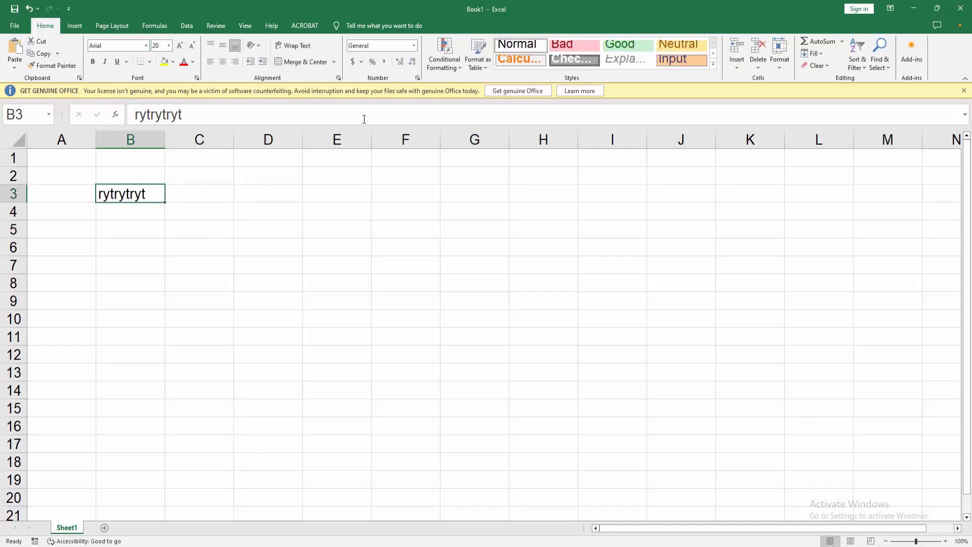
click(443, 54)
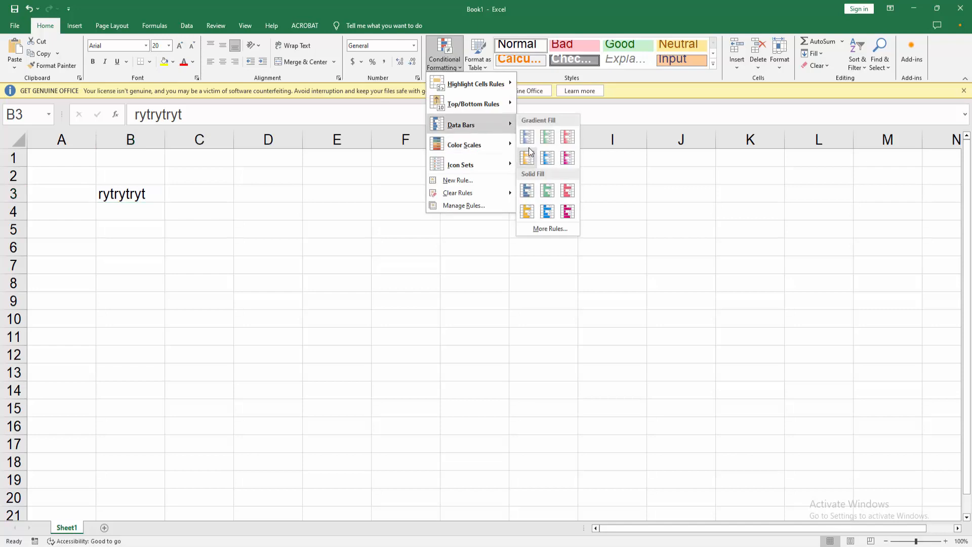
mouse_move(547, 191)
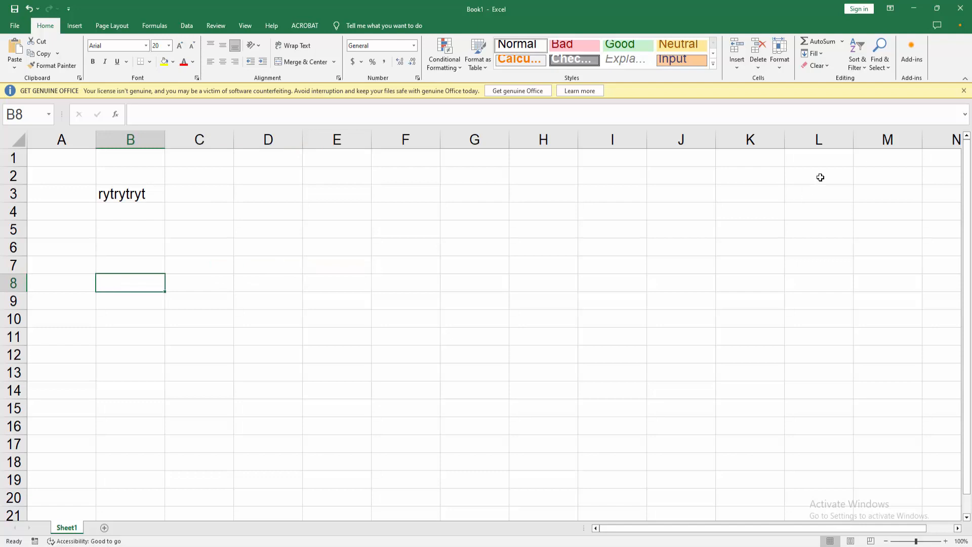
click(474, 302)
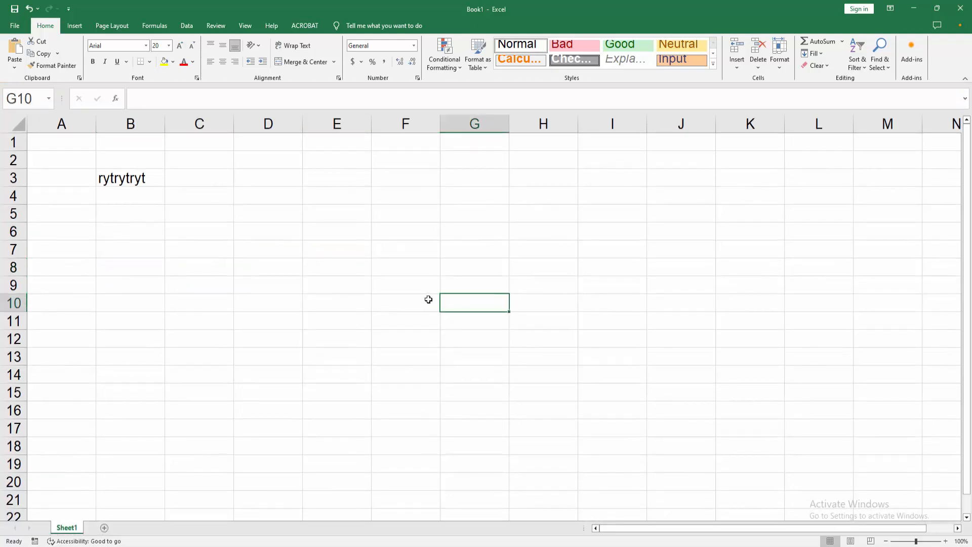